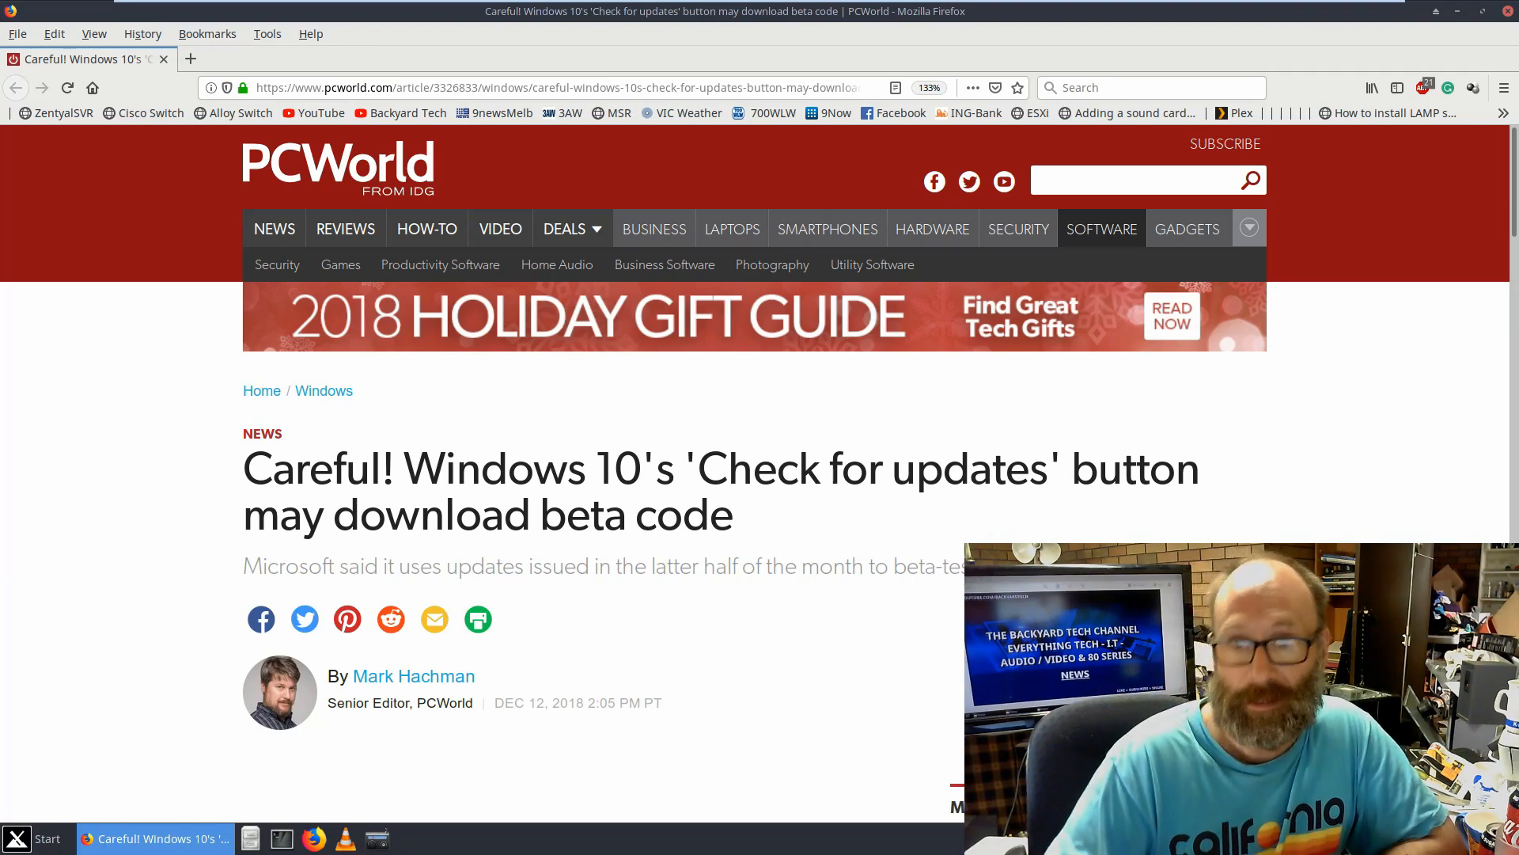
scroll("down", 3)
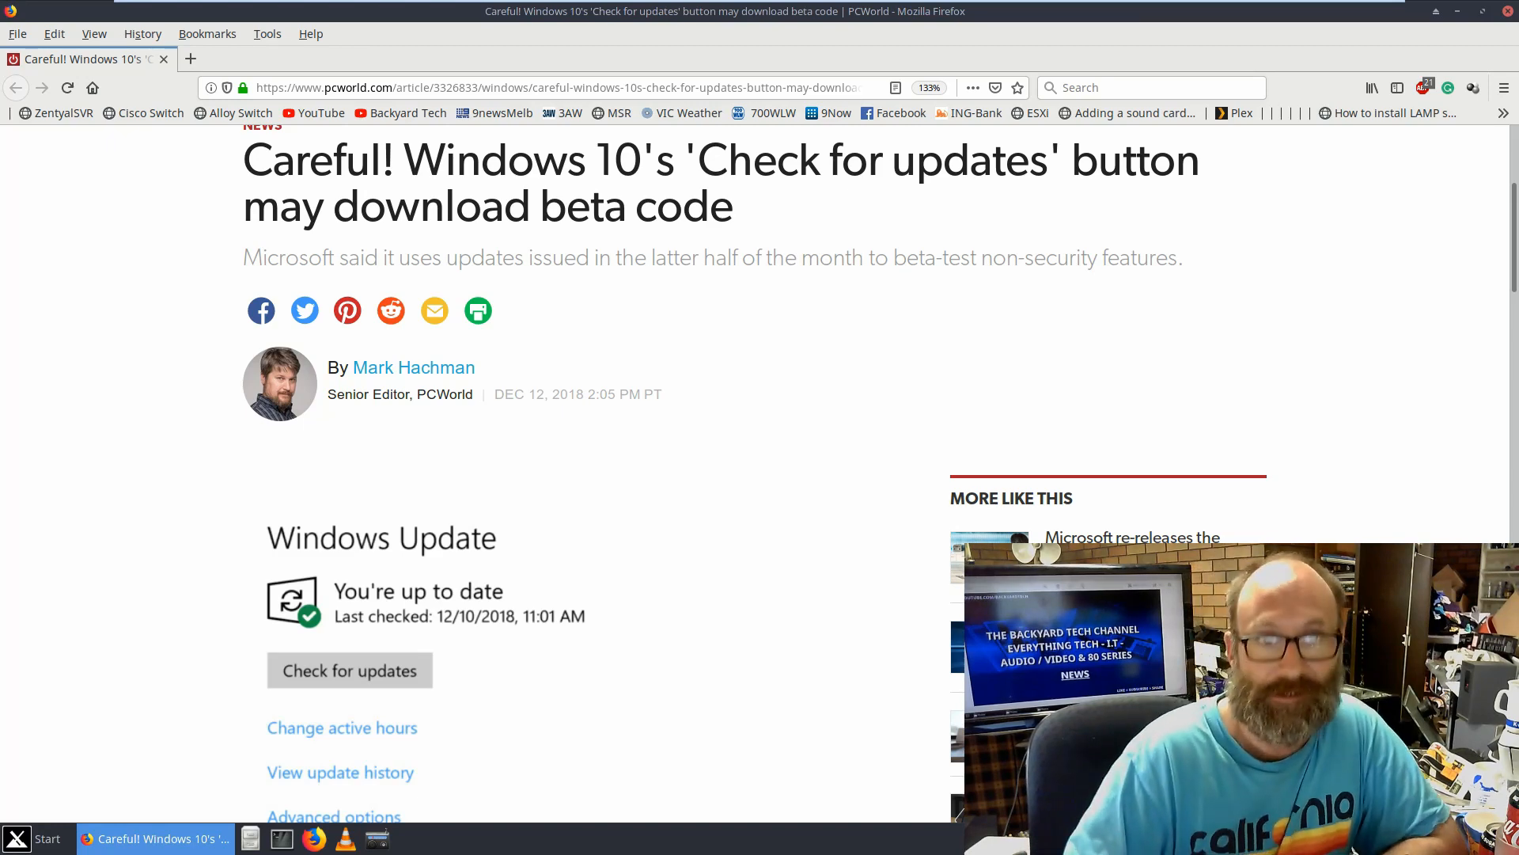
scroll("down", 3)
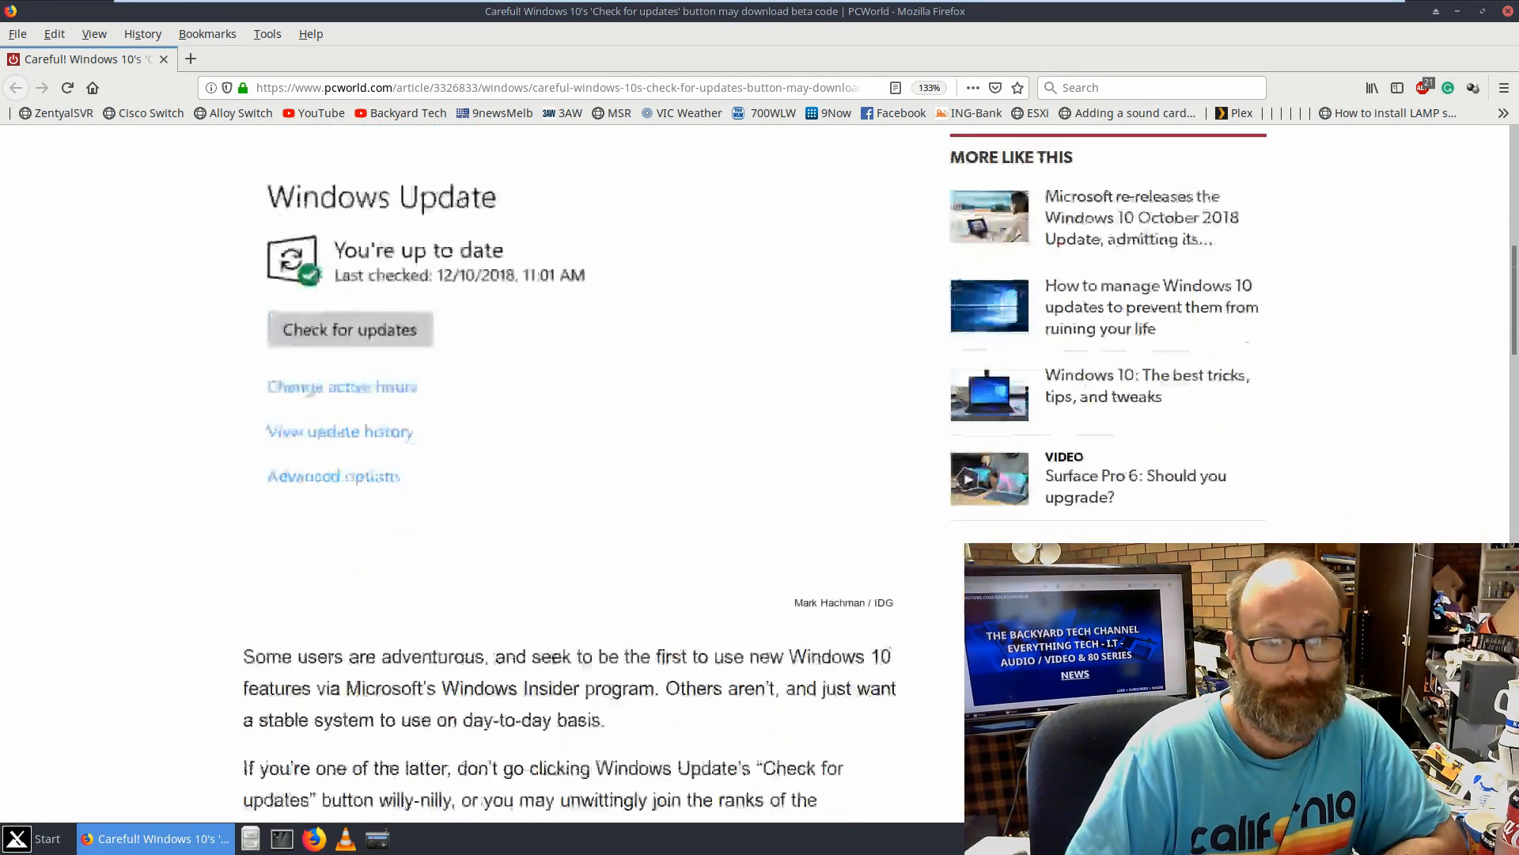
scroll("down", 3)
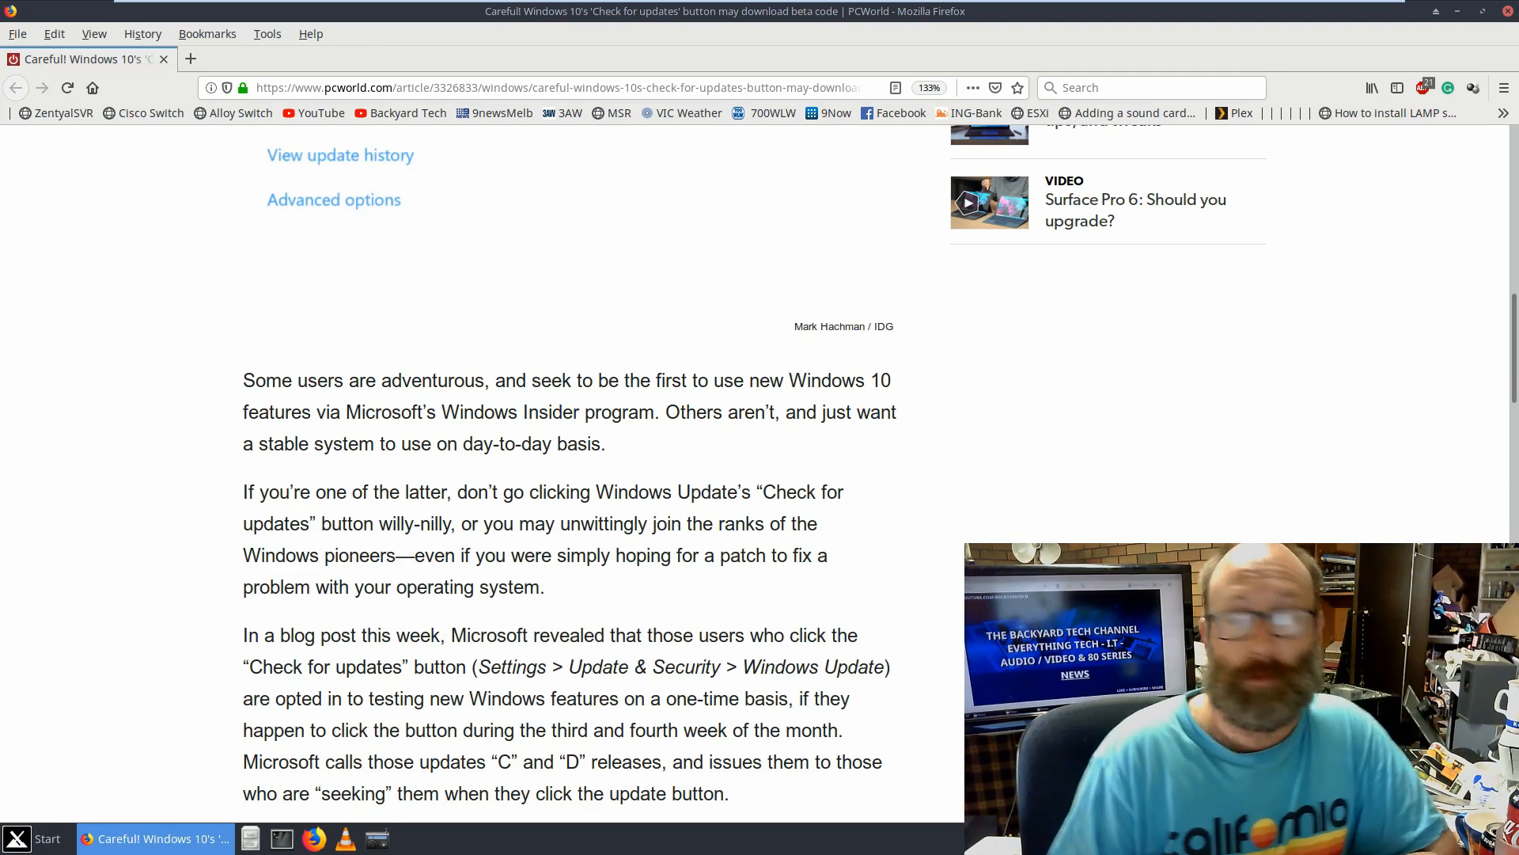
scroll("down", 3)
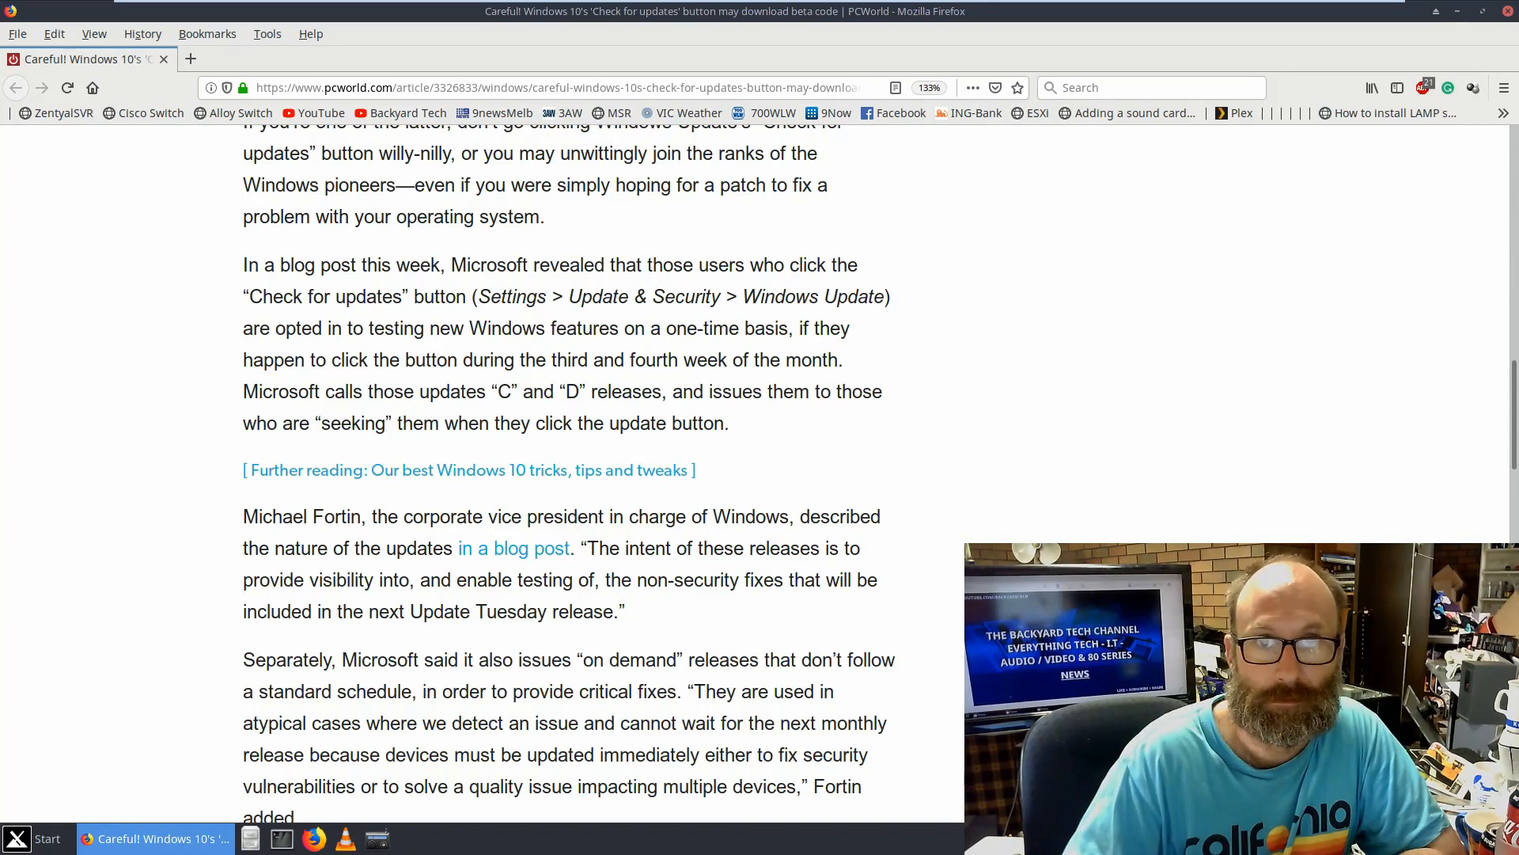
scroll("down", 3)
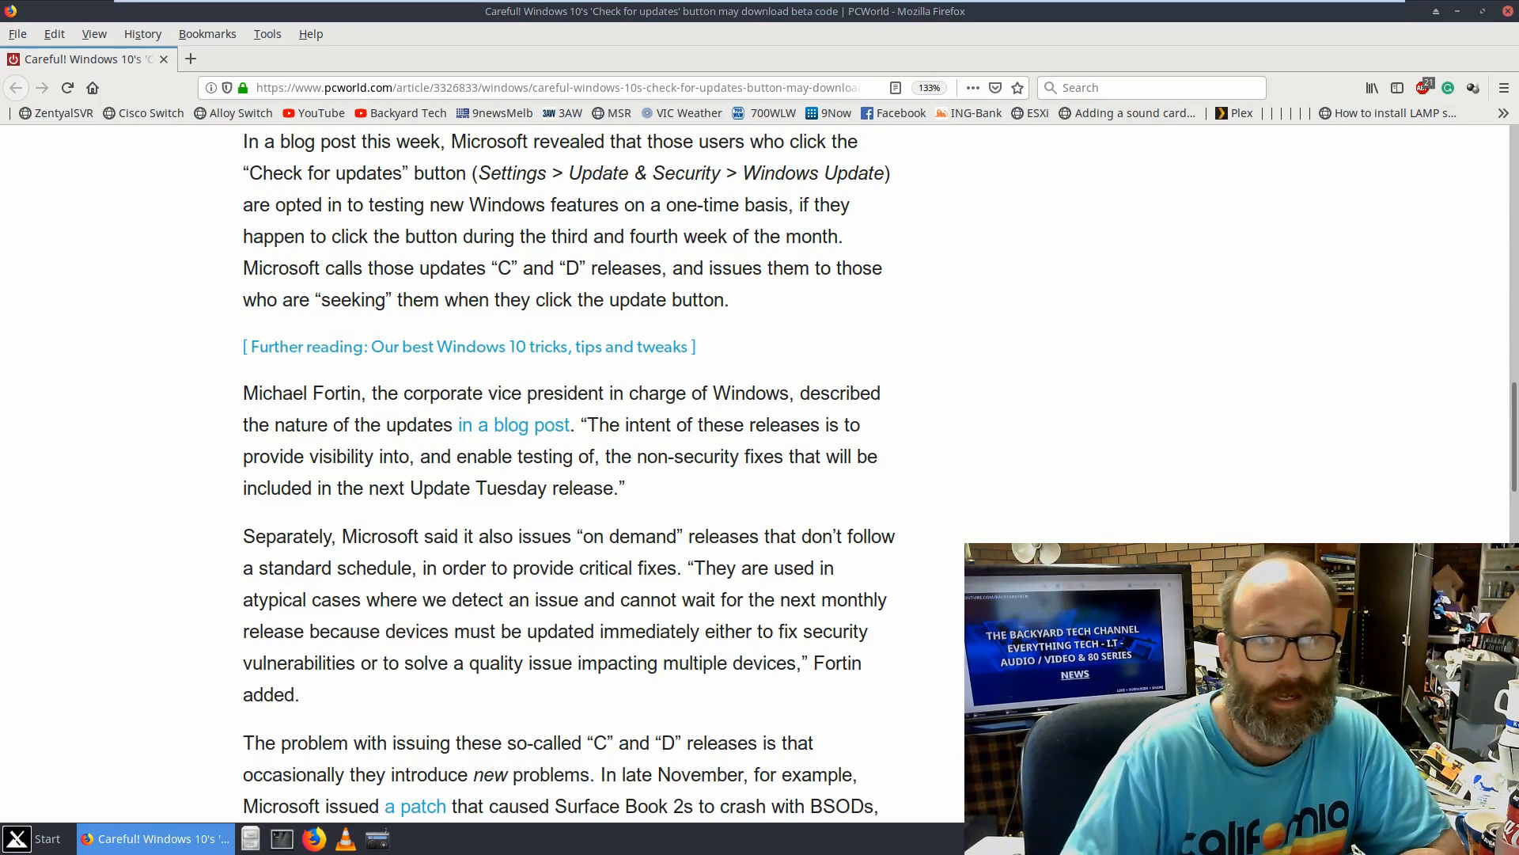
mouse_move(594, 358)
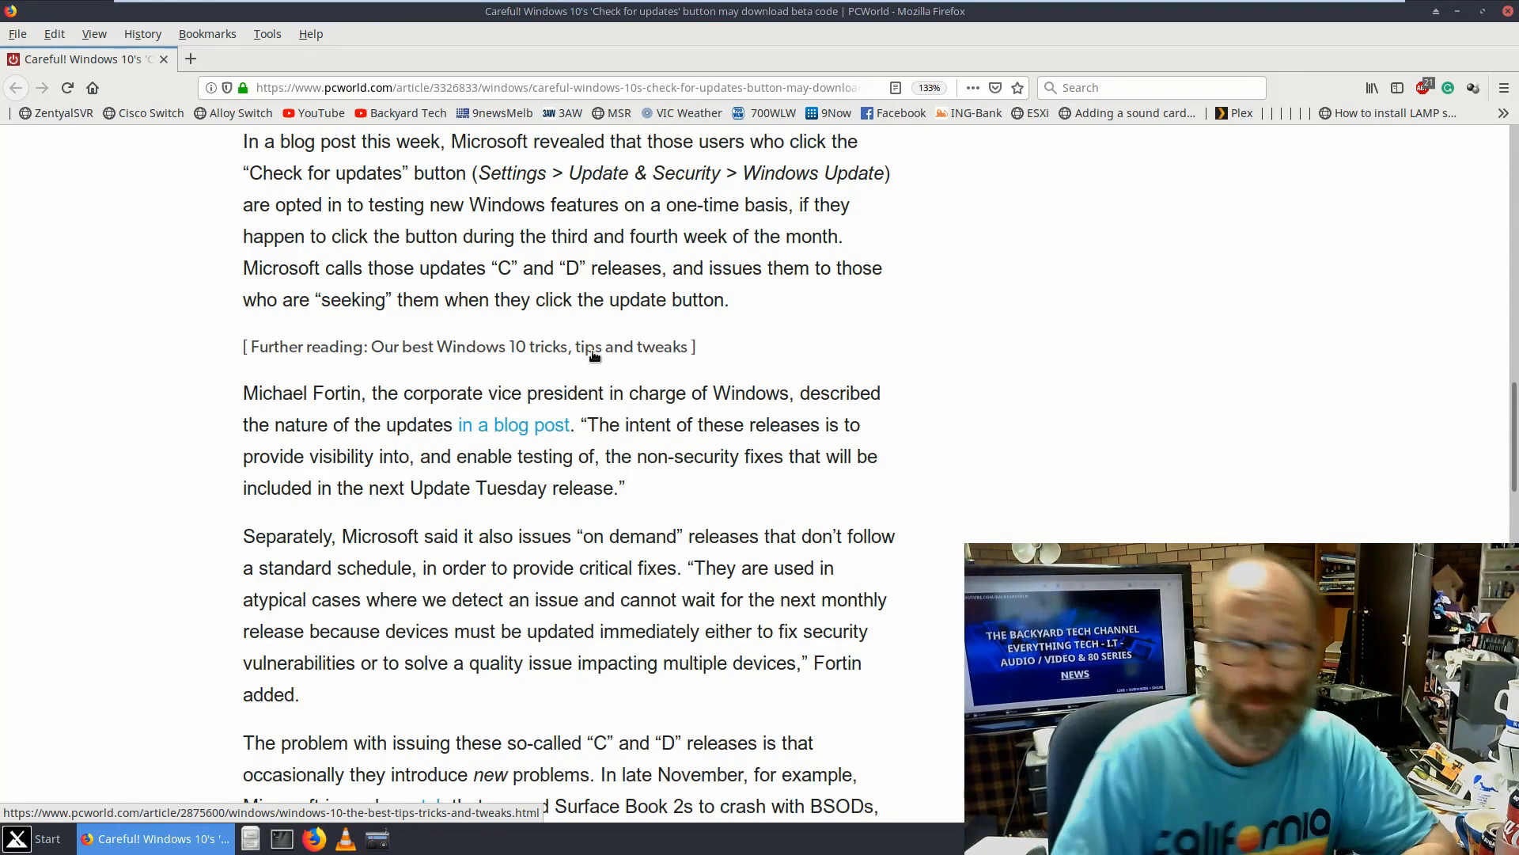
scroll("down", 3)
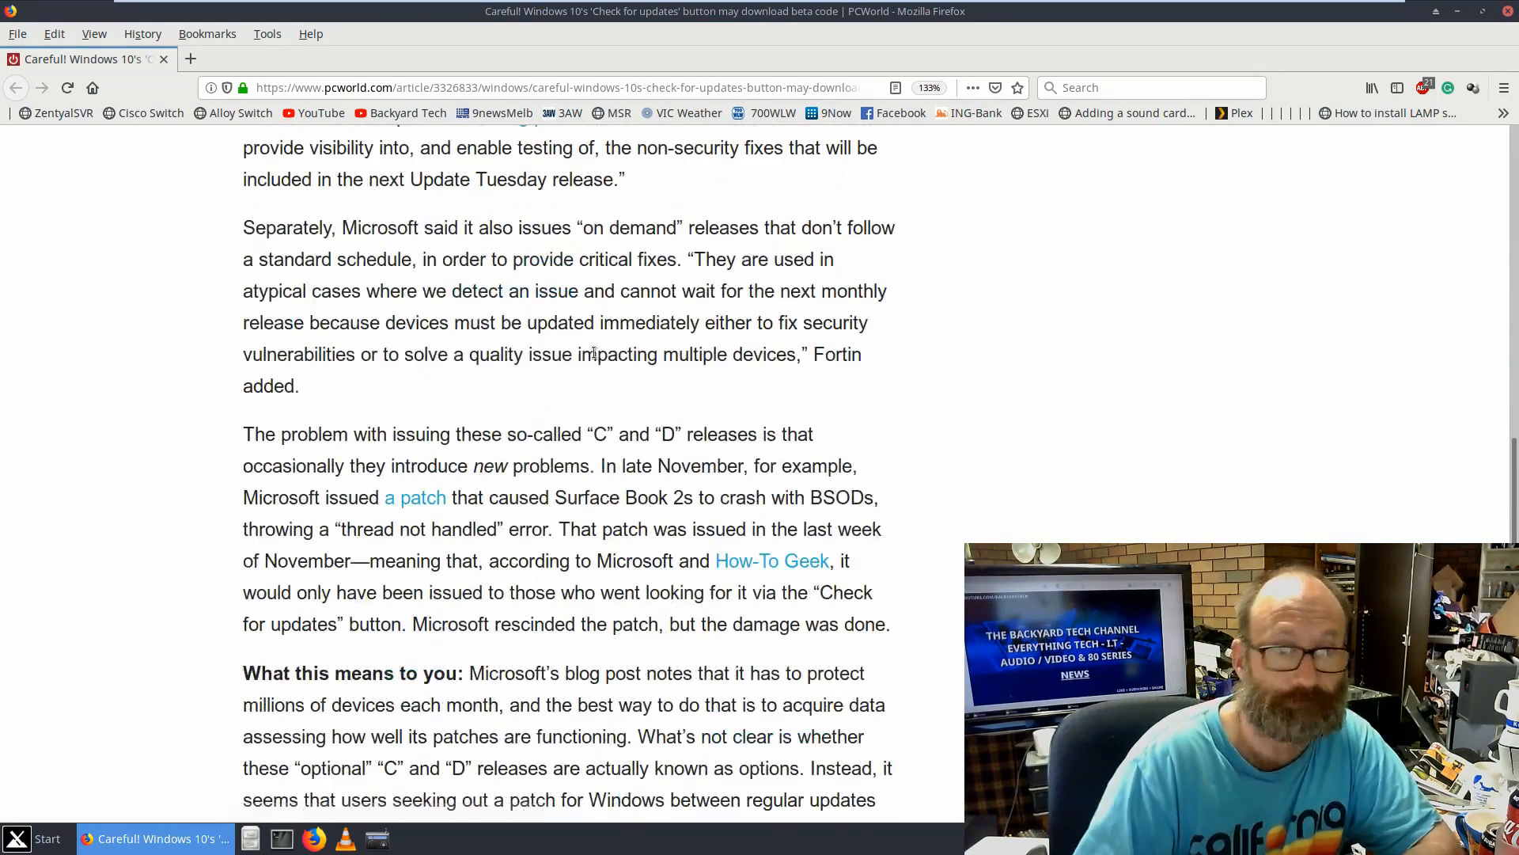
scroll("down", 3)
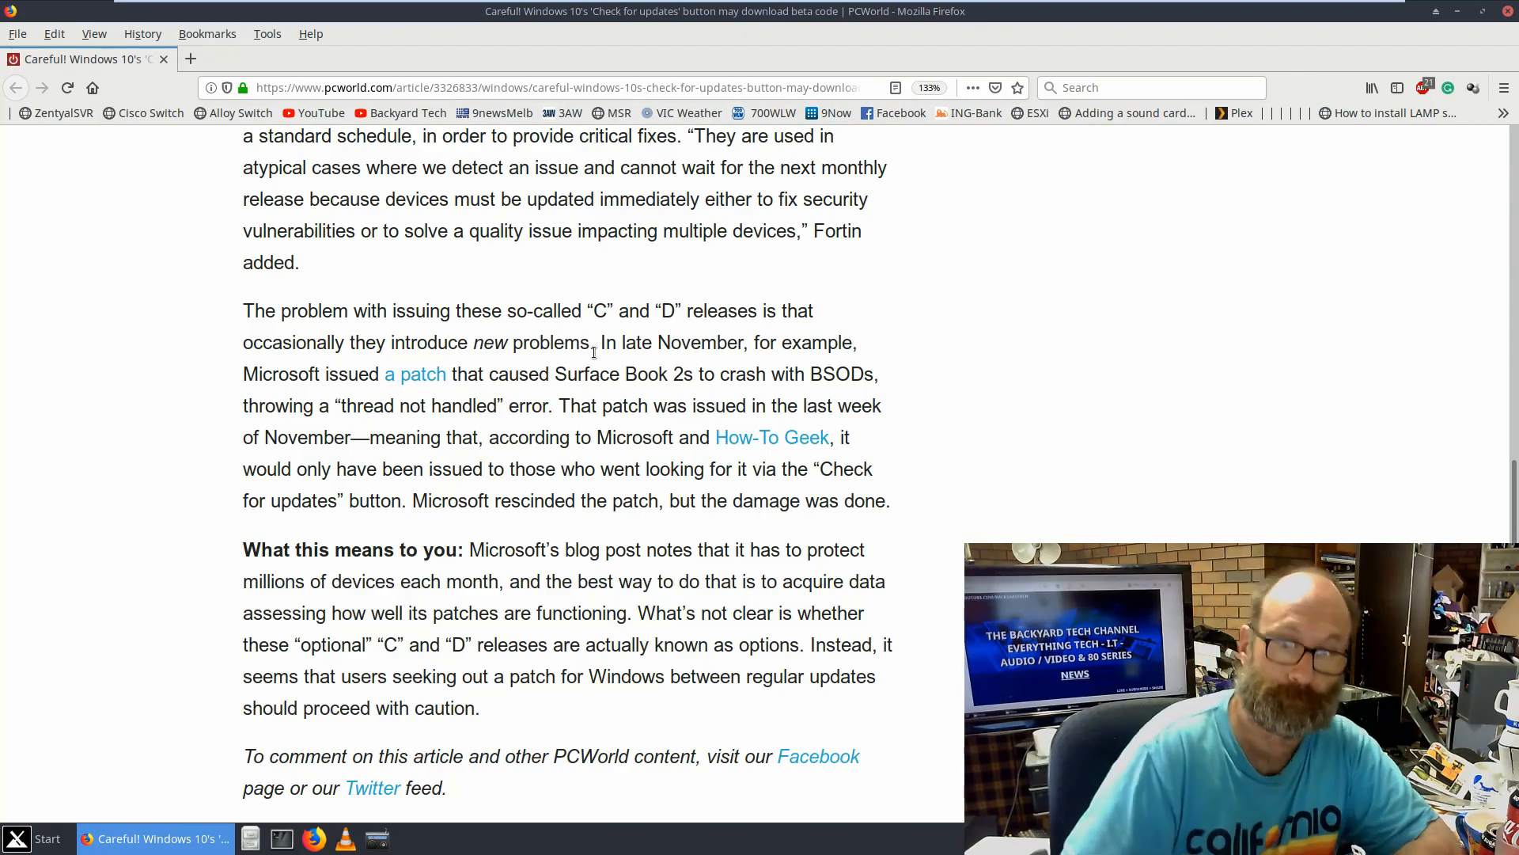
scroll("up", 3)
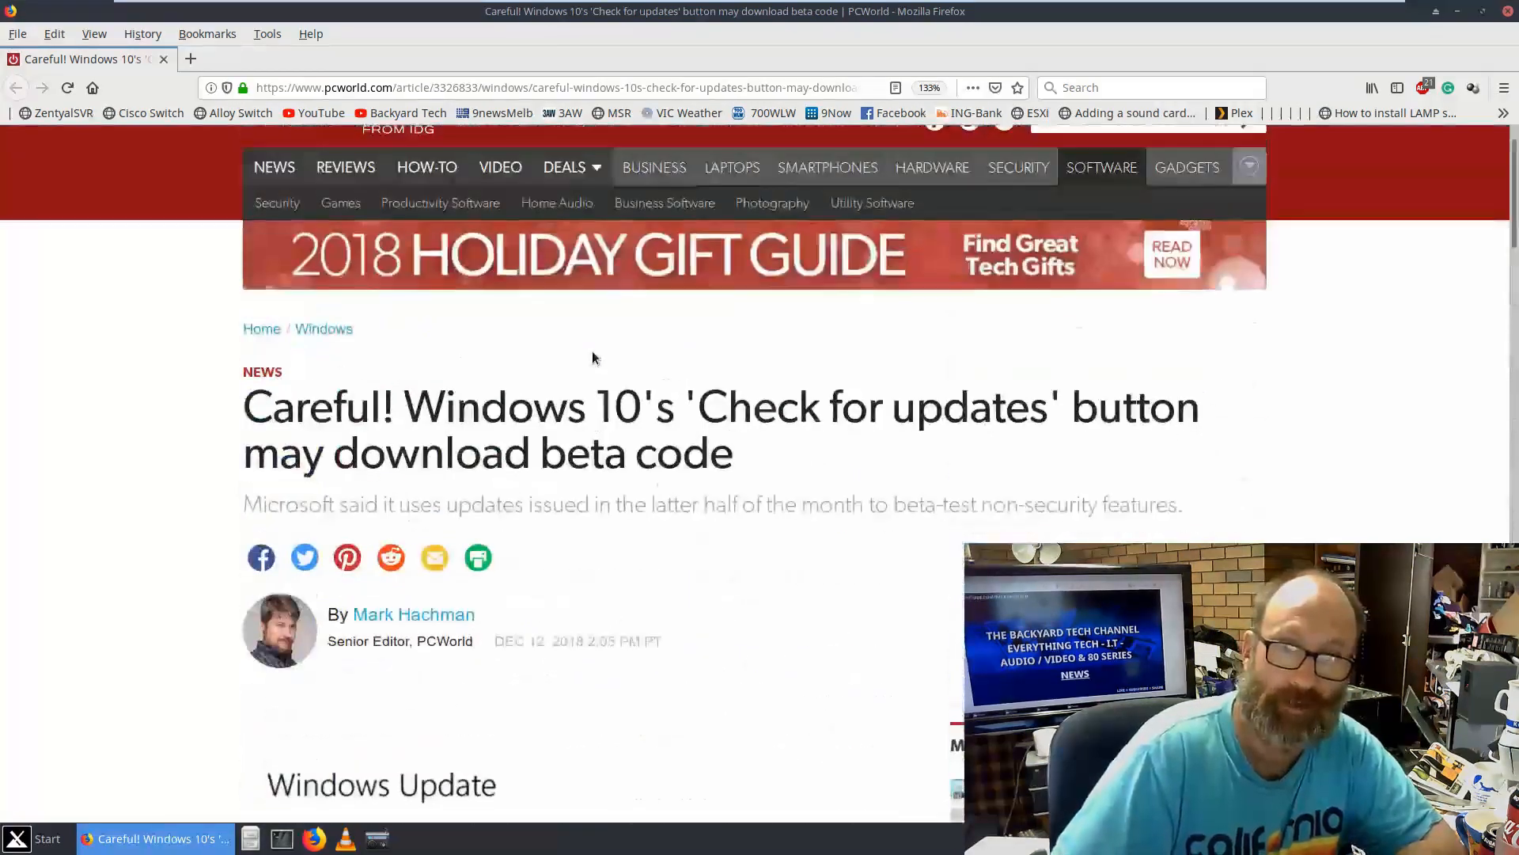